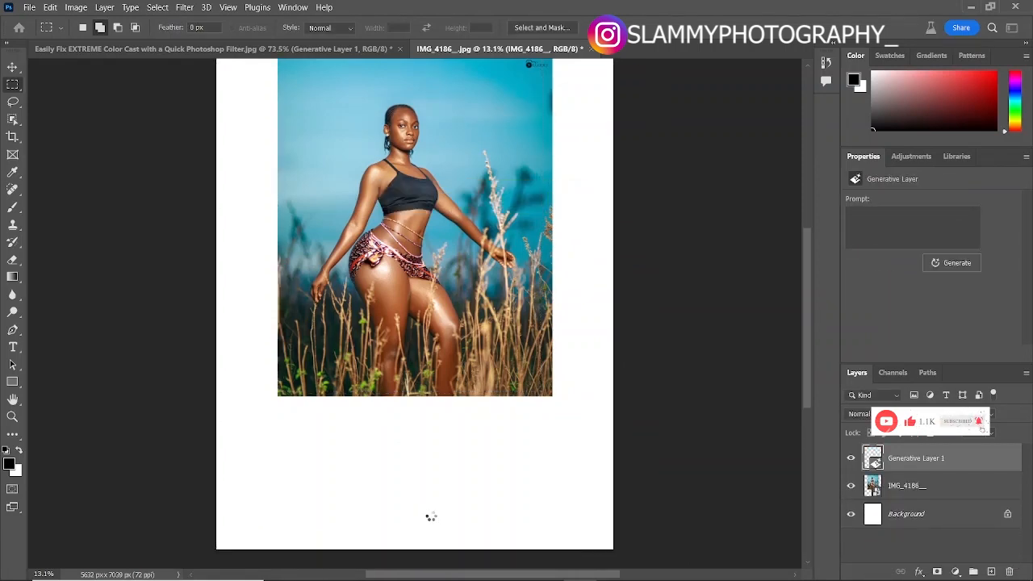
Fill the lower selection with a 'water reflection' prompt, then lasso areas of the sky
{"action": "left_click", "coordinate": [951, 262]}
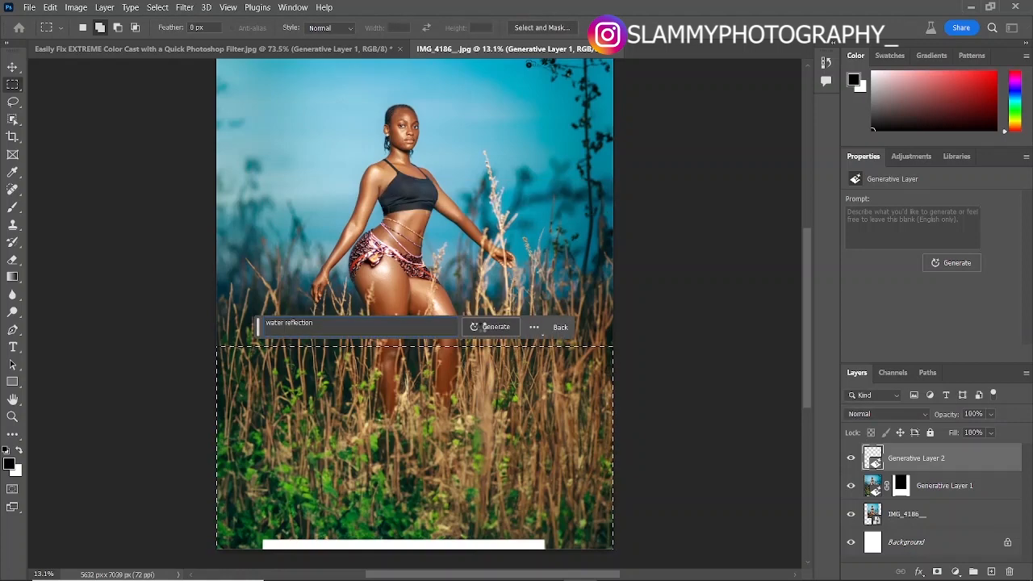
{"action": "left_click", "coordinate": [490, 326]}
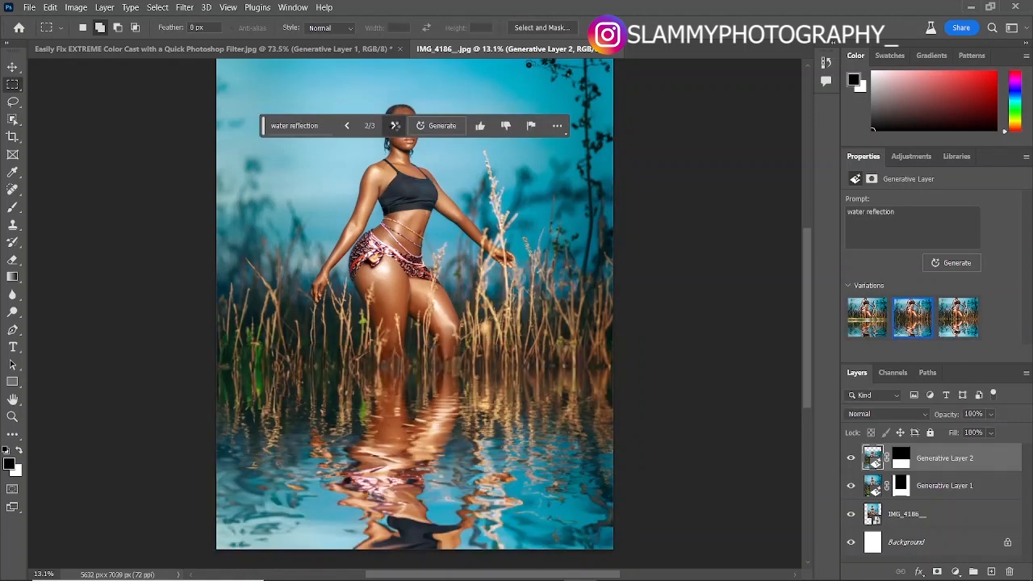
{"action": "left_click", "coordinate": [346, 126]}
{"action": "type", "text": "birds"}
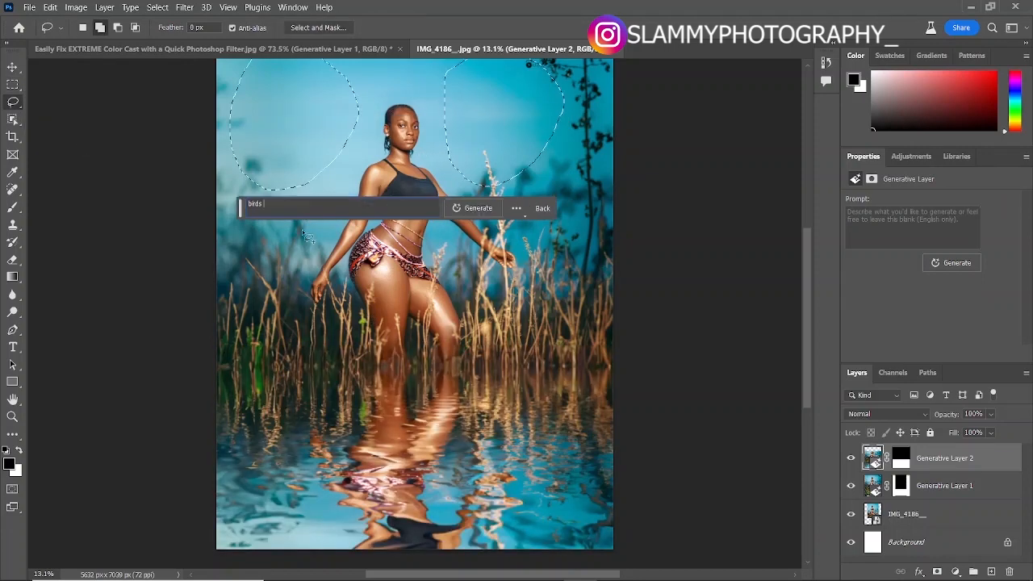
{"action": "left_click", "coordinate": [473, 207]}
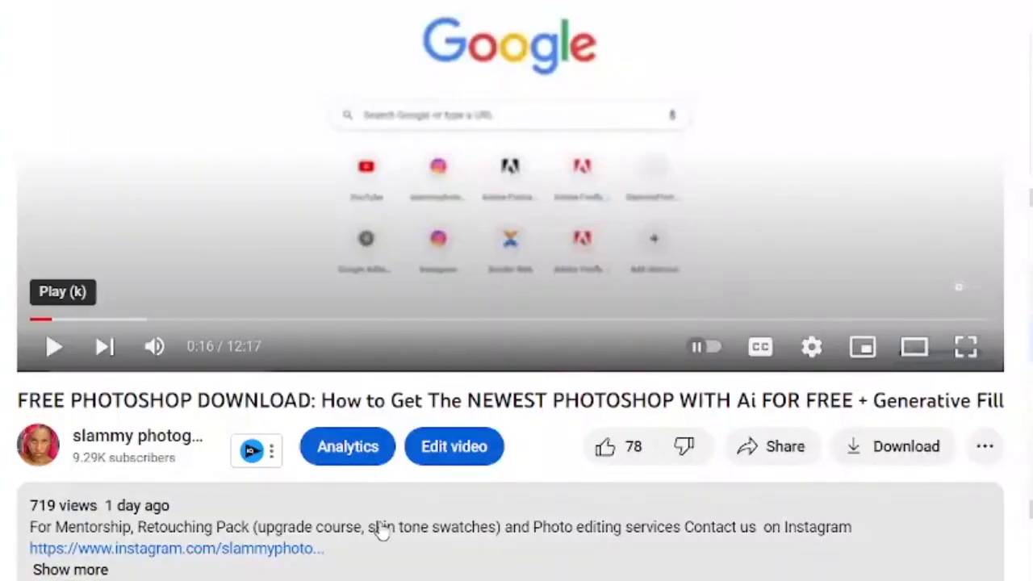
Expand the free Photoshop download video's description via Show more
{"action": "scroll", "scroll_direction": "down", "scroll_amount": 3}
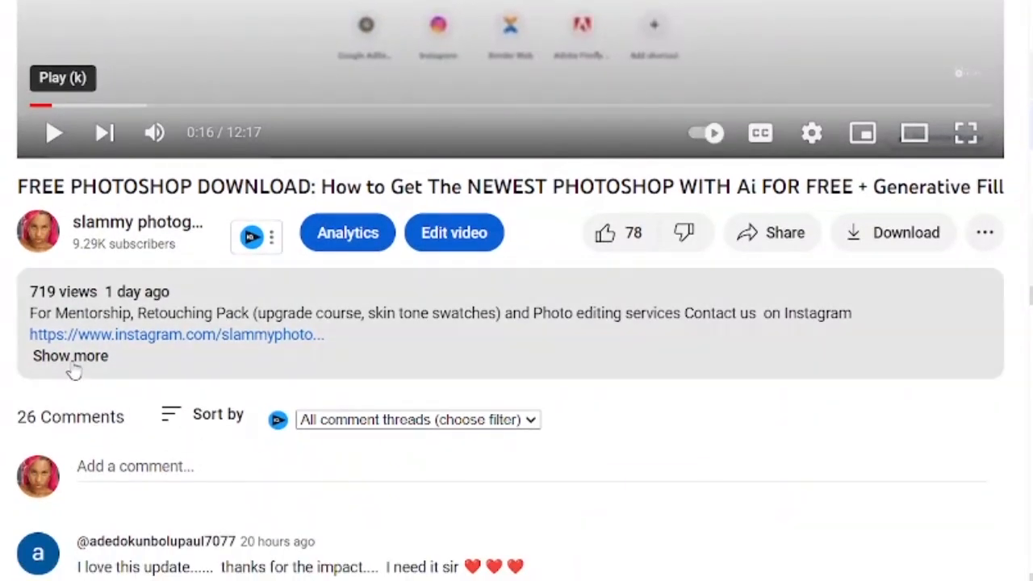
{"action": "left_click", "coordinate": [71, 357]}
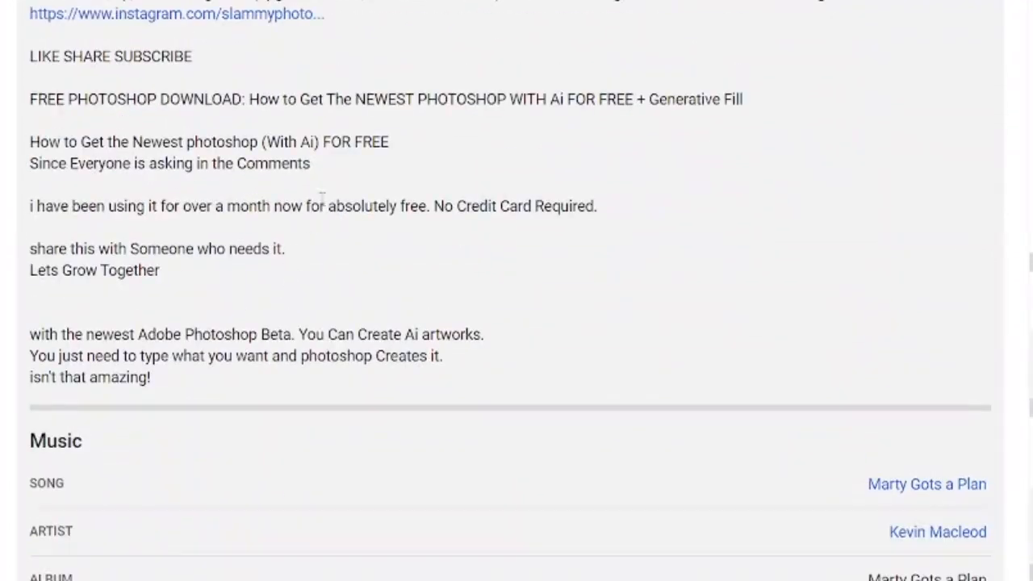
{"action": "left_click", "coordinate": [726, 10]}
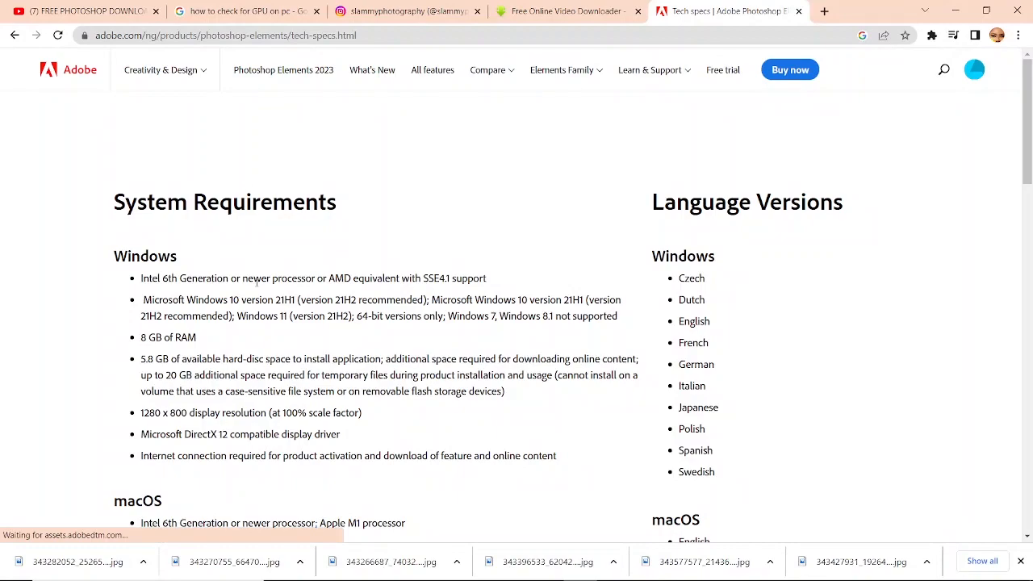
{"action": "scroll", "scroll_direction": "down", "scroll_amount": 3}
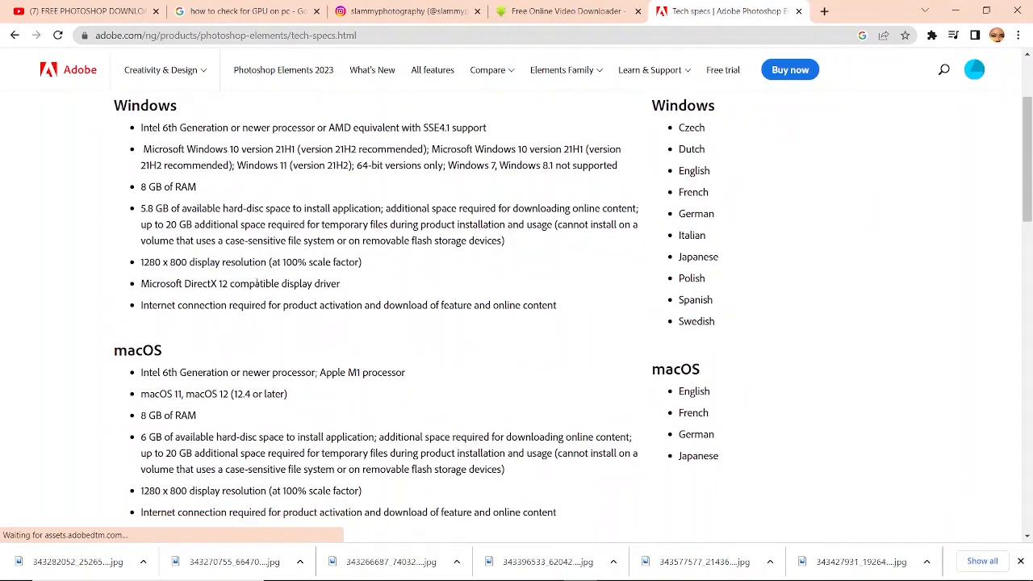
{"action": "scroll", "scroll_direction": "down", "scroll_amount": 3}
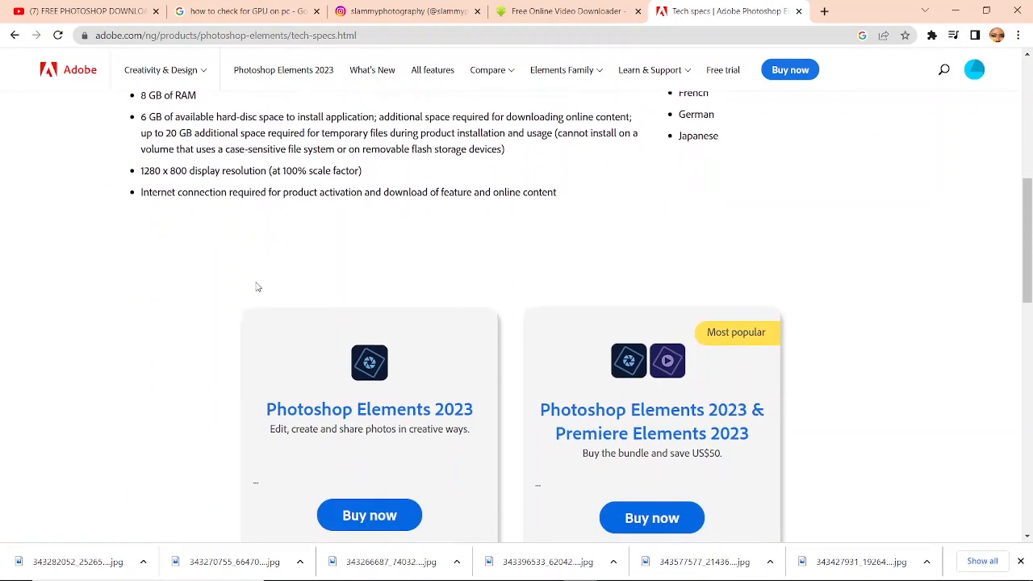
{"action": "scroll", "scroll_direction": "down", "scroll_amount": 3}
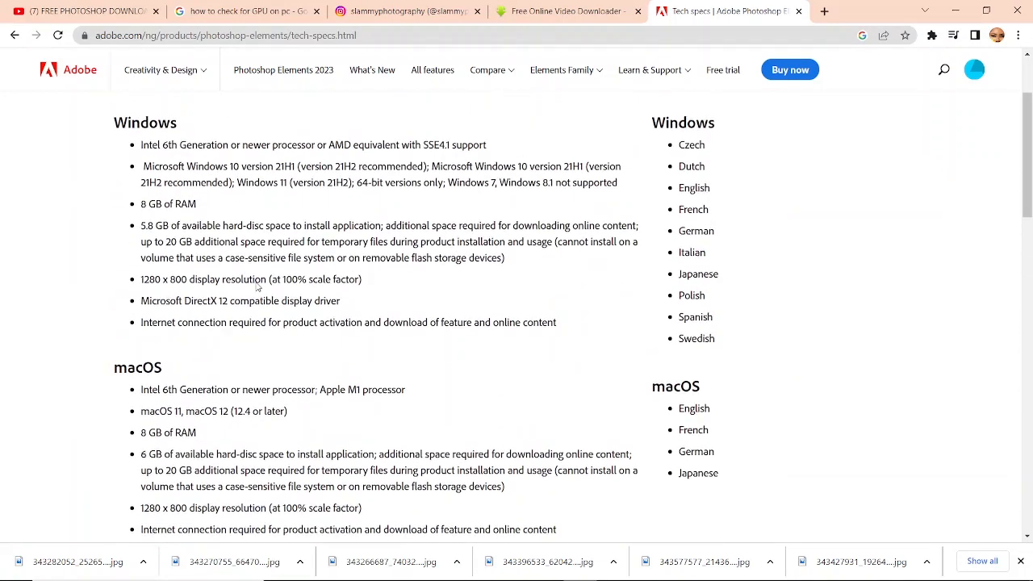
{"action": "scroll", "scroll_direction": "down", "scroll_amount": 3}
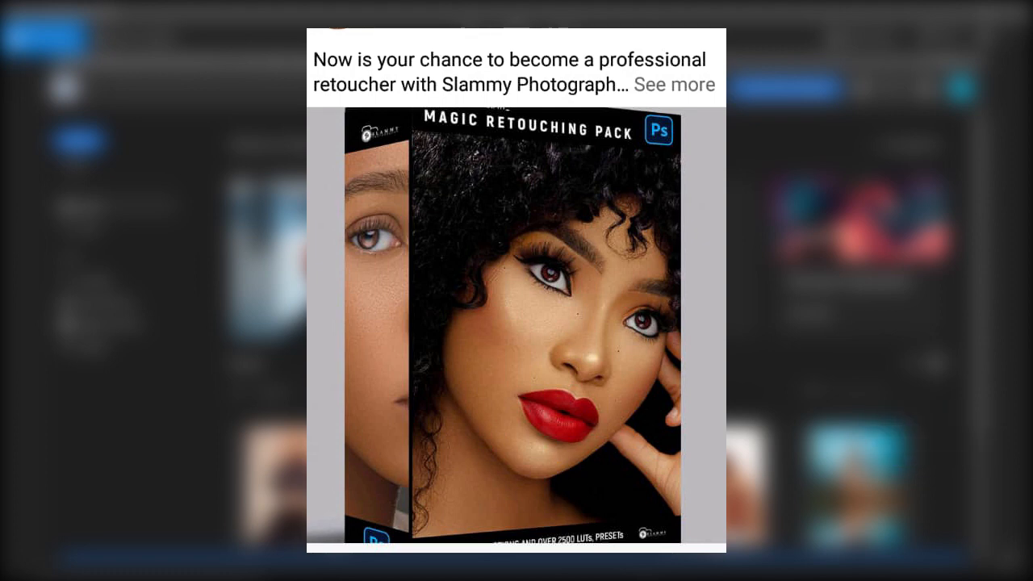
{"action": "left_click", "coordinate": [675, 84]}
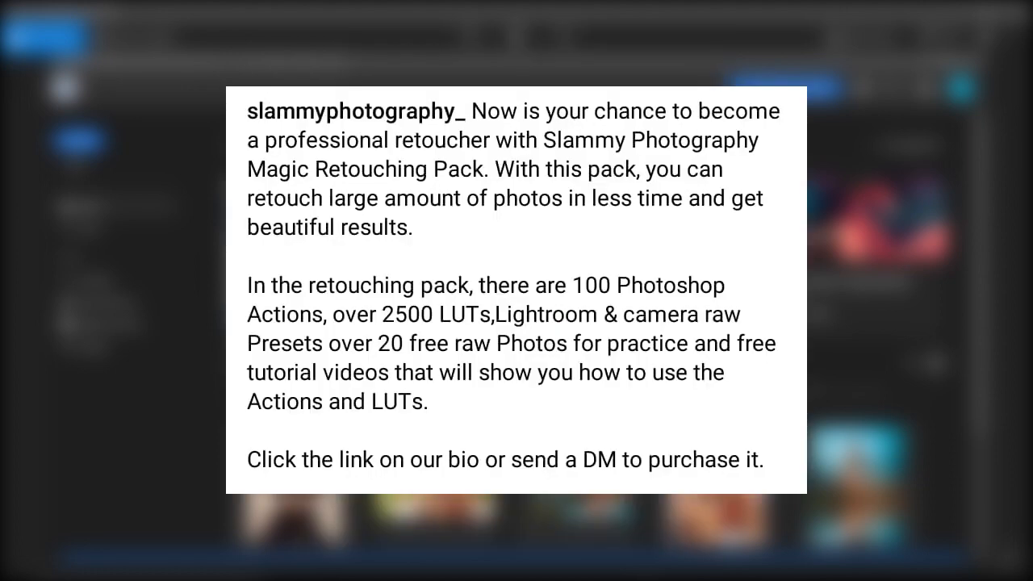